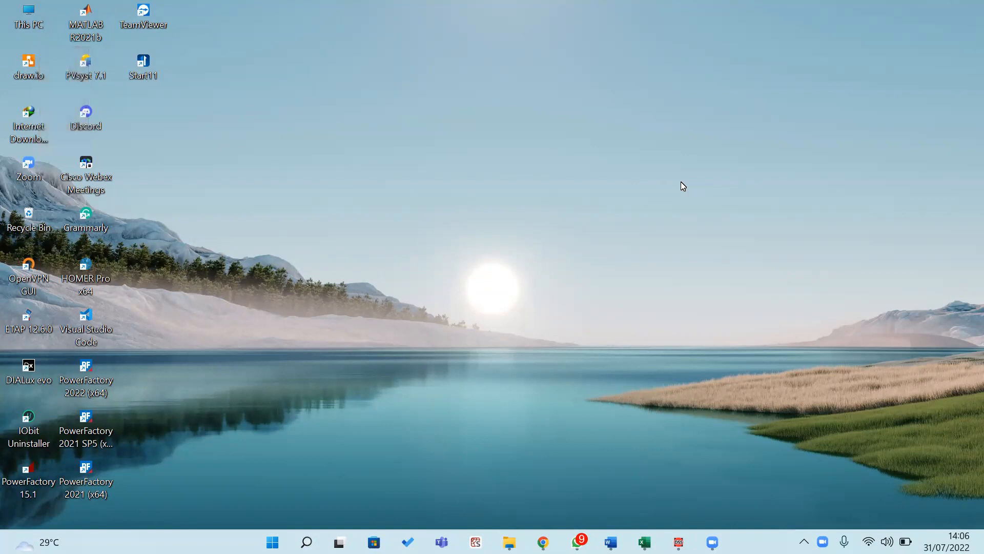
mouse_move(638, 160)
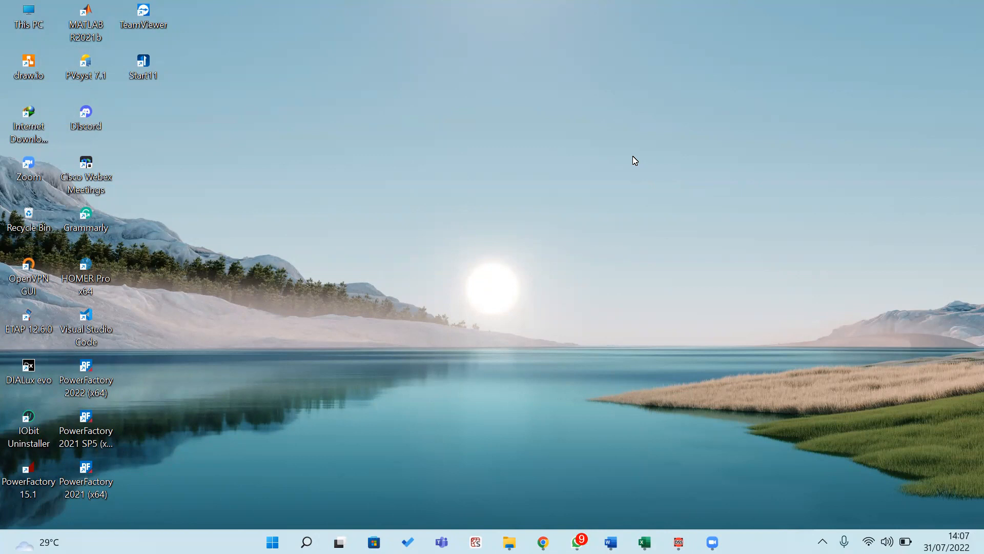
mouse_move(621, 185)
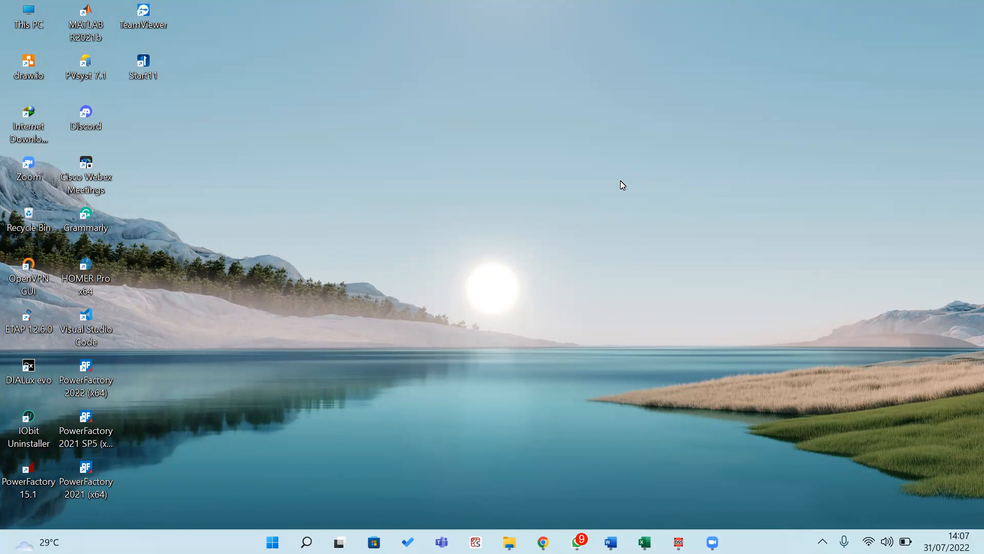
mouse_move(614, 187)
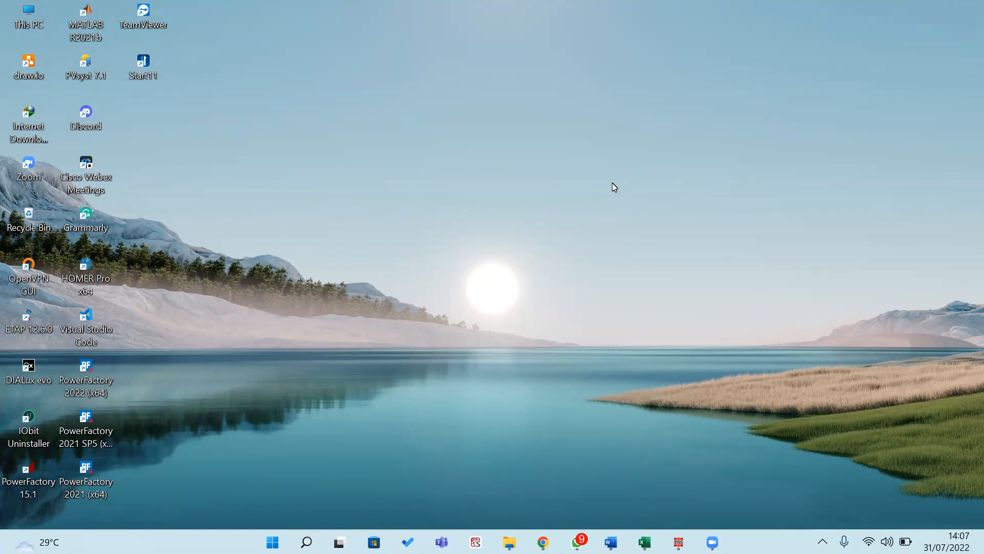
mouse_move(579, 217)
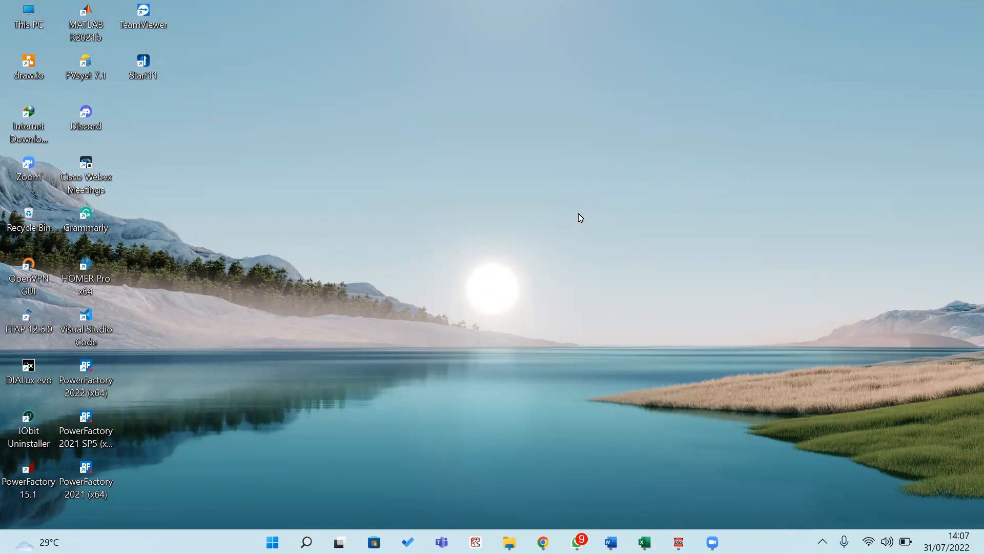
mouse_move(682, 406)
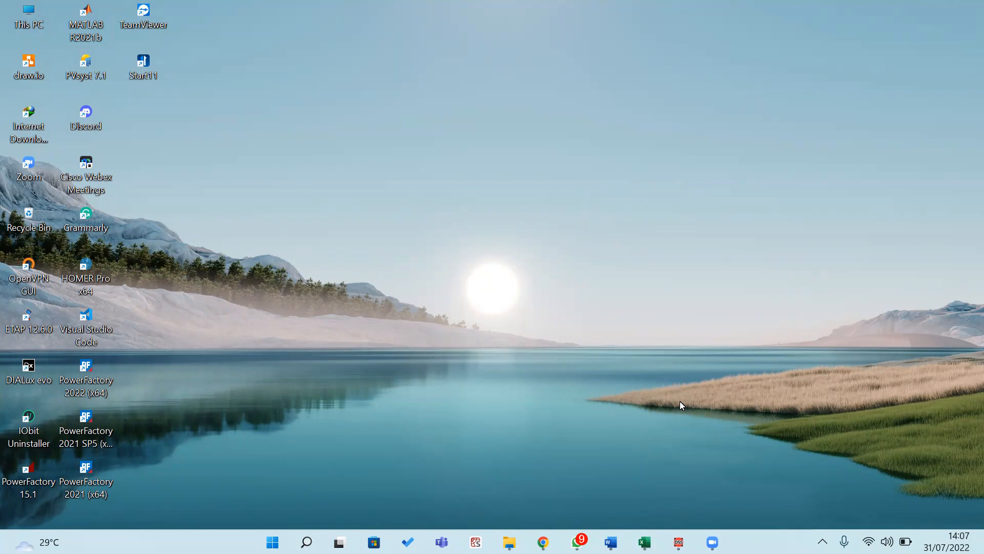
mouse_move(678, 399)
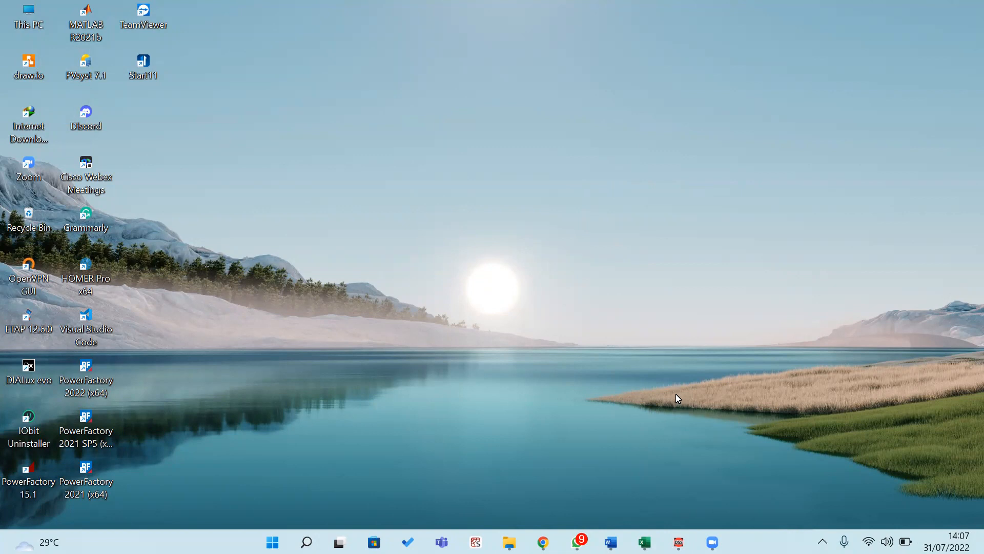
mouse_move(682, 378)
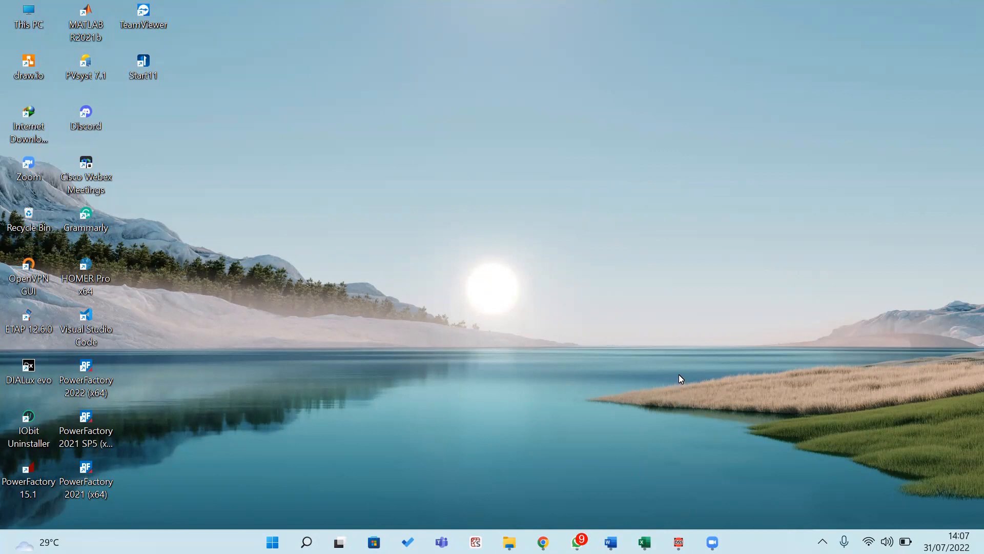
mouse_move(682, 371)
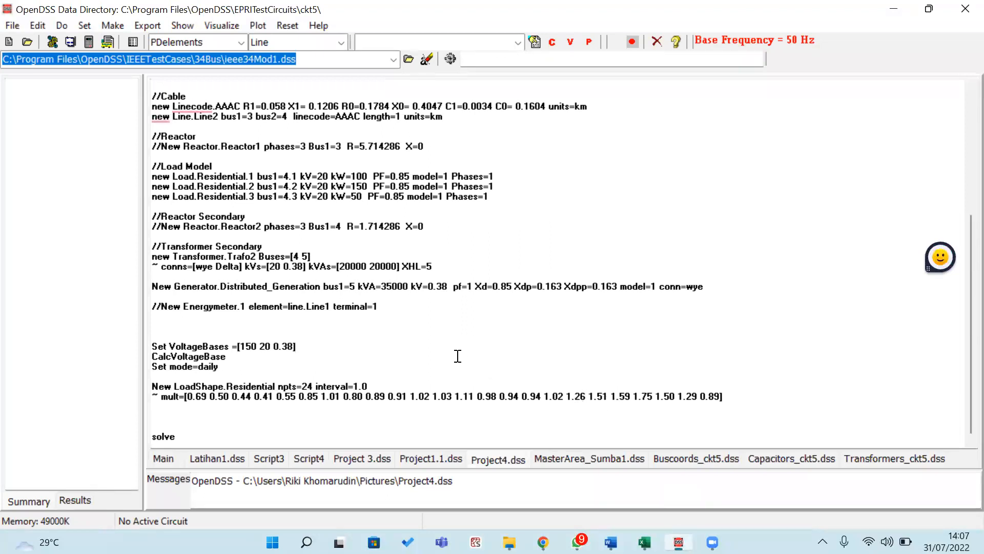
mouse_move(441, 345)
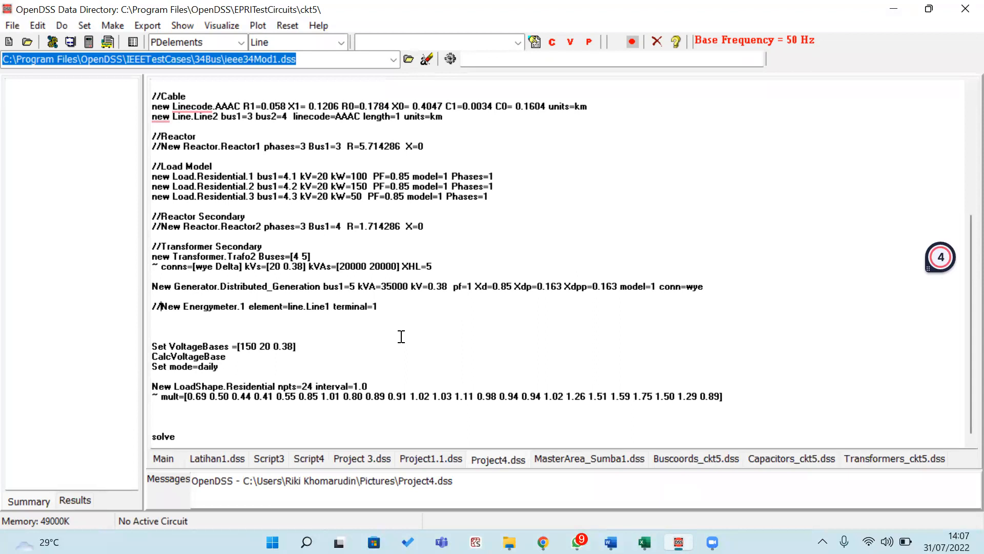
mouse_move(401, 345)
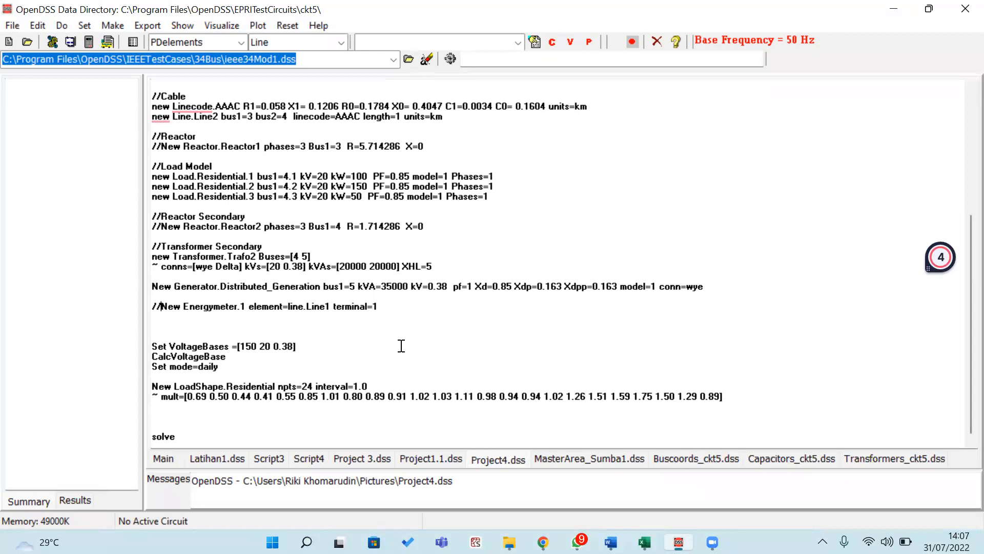
mouse_move(386, 363)
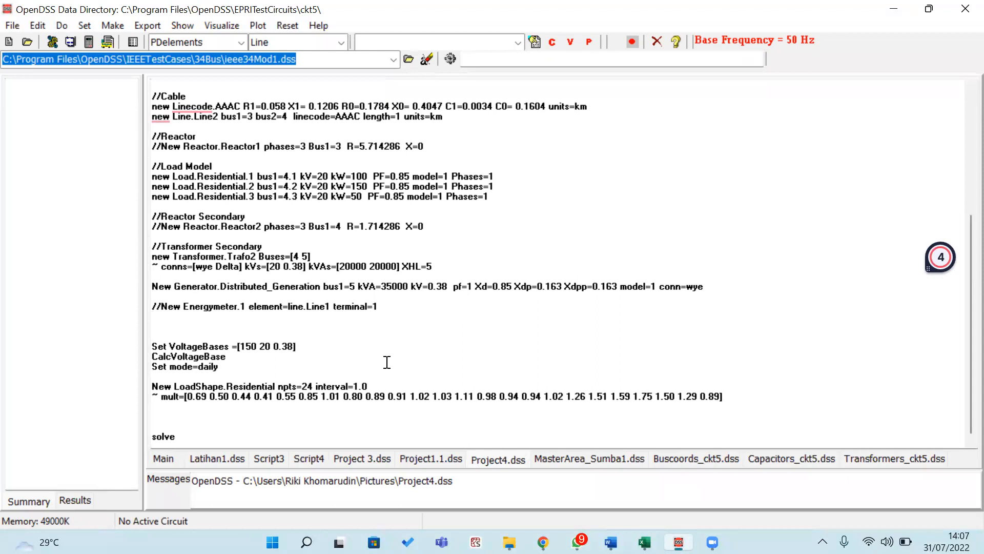
- Add a '//Plotting voltage' comment, rename the meter to Energymeter.plotting, and select all
click(152, 315)
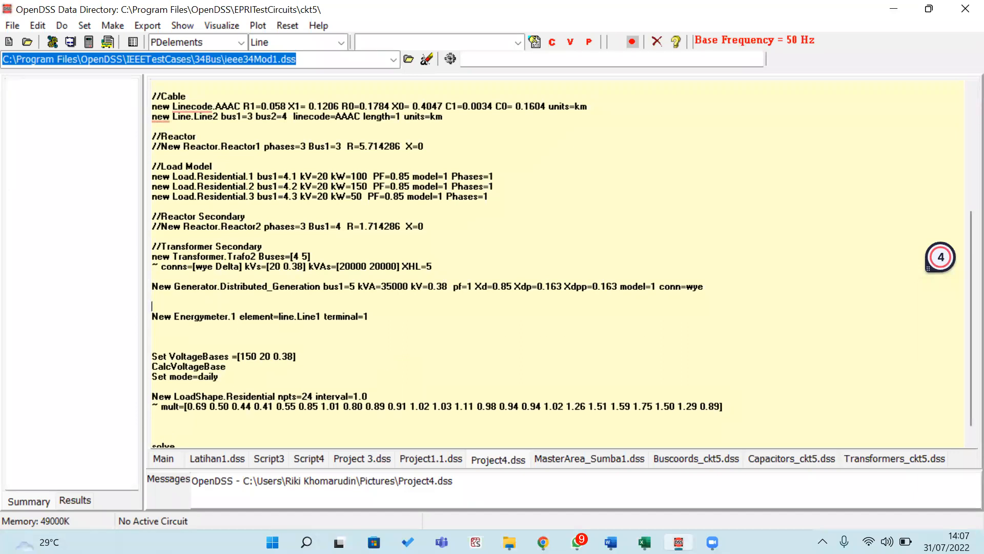
text(//Plotting)
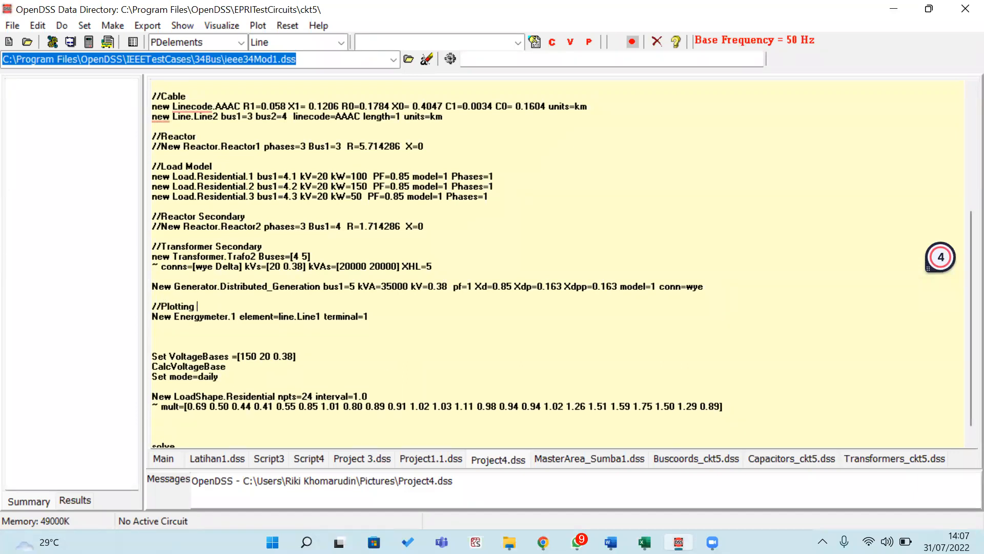
text(voltage)
click(259, 316)
text(p)
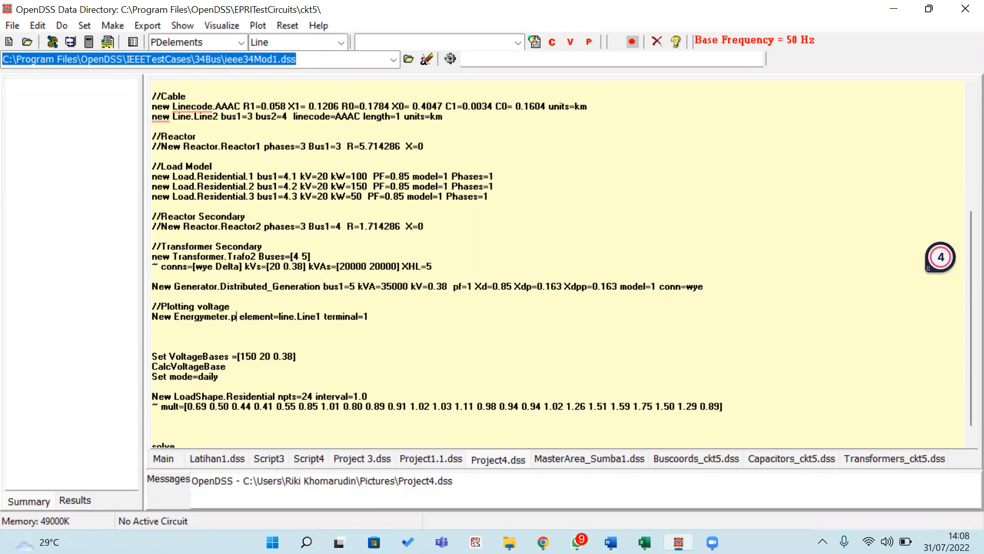
text(lotting)
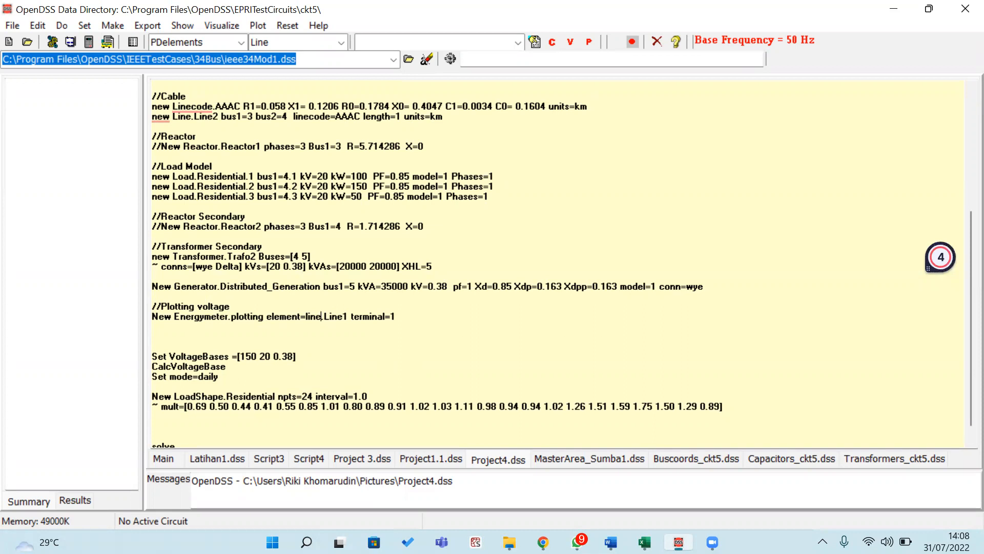
key(ctrl+a)
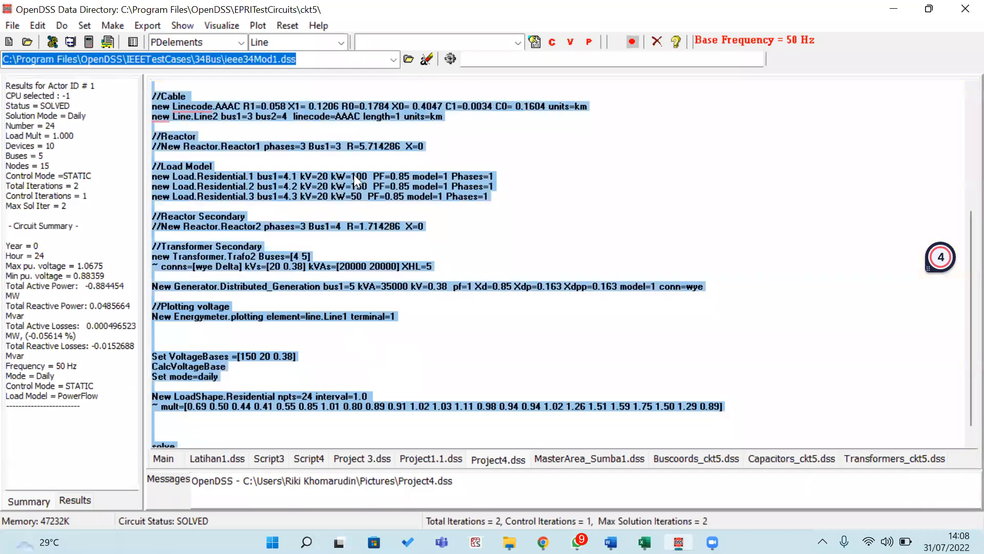
mouse_move(417, 90)
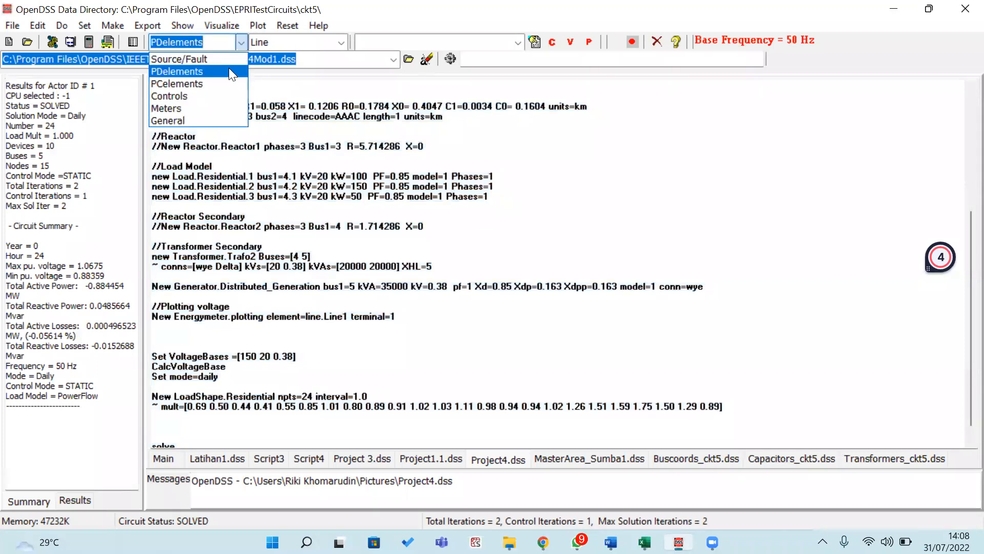
- Set the active element to PD elements, Line class, LINE1
click(342, 42)
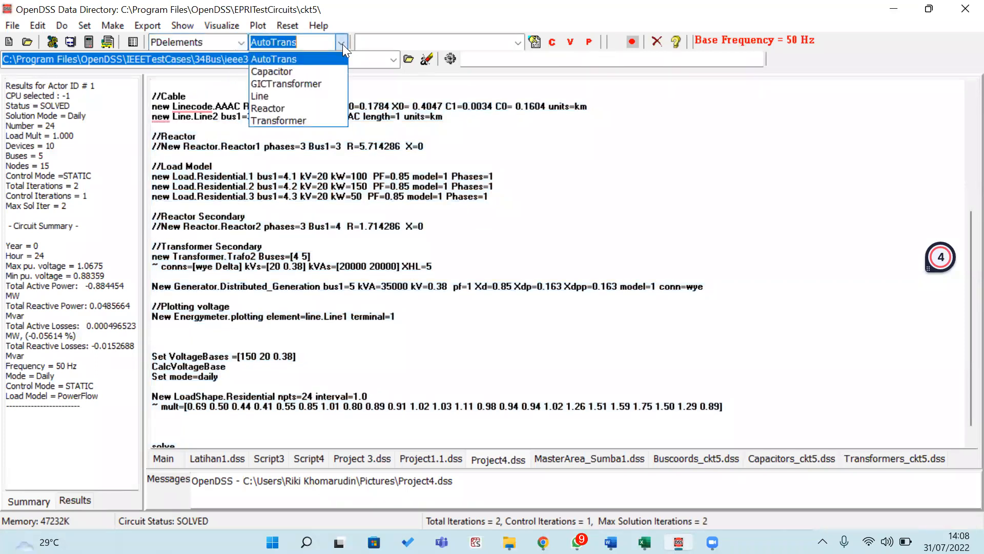
click(260, 95)
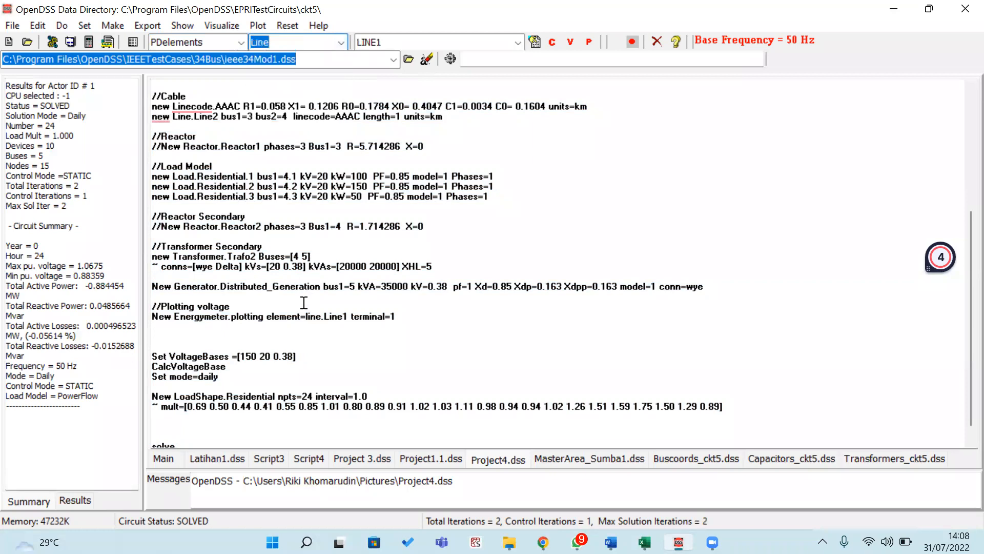
mouse_move(279, 320)
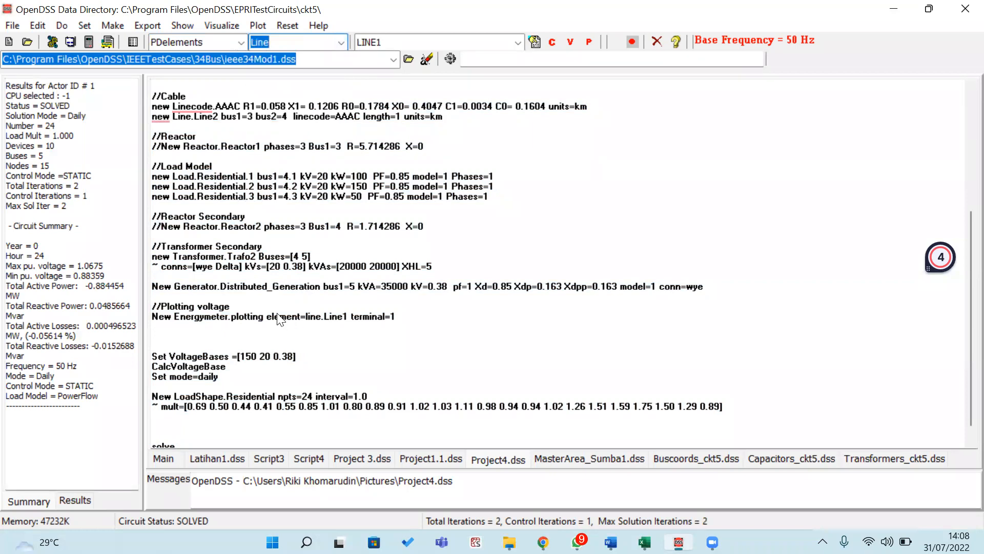
mouse_move(297, 329)
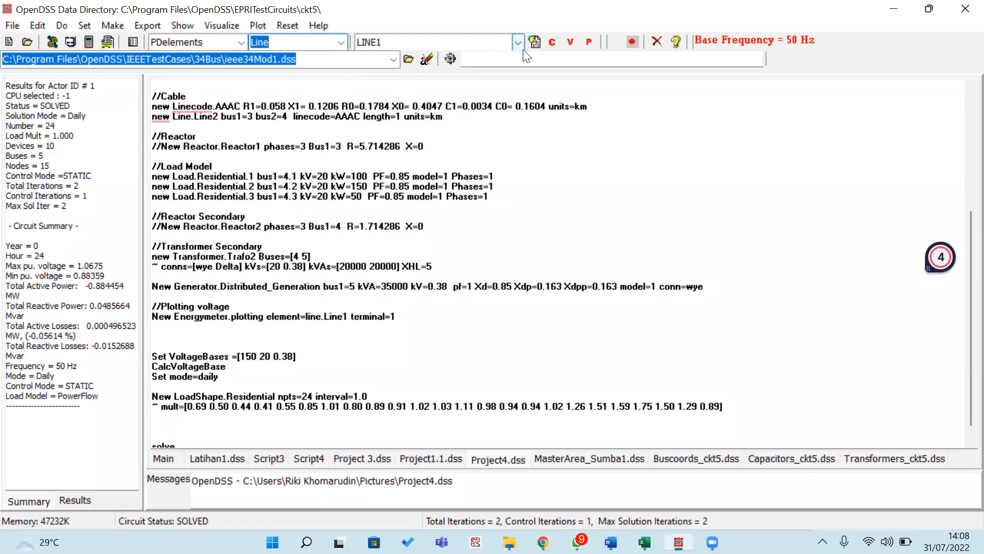
click(517, 42)
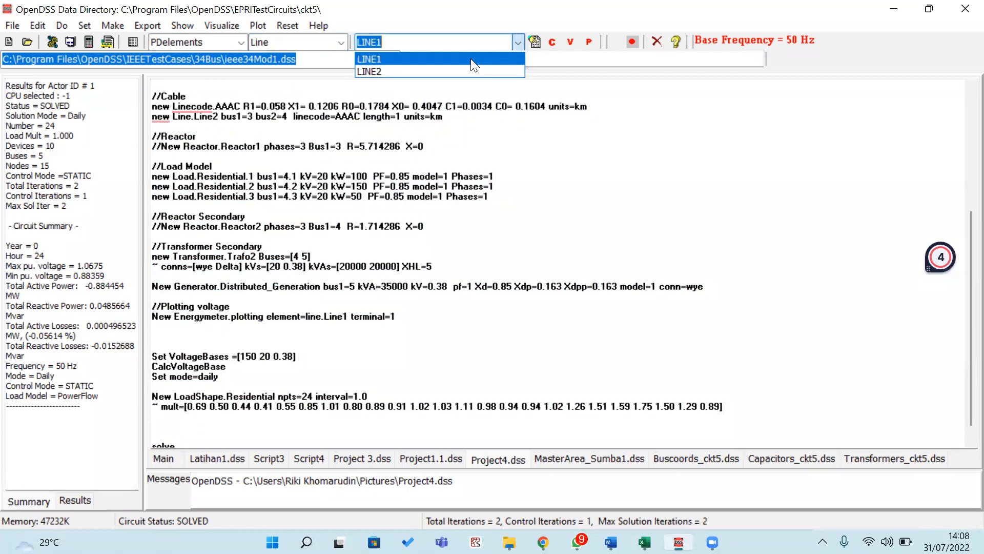
mouse_move(380, 66)
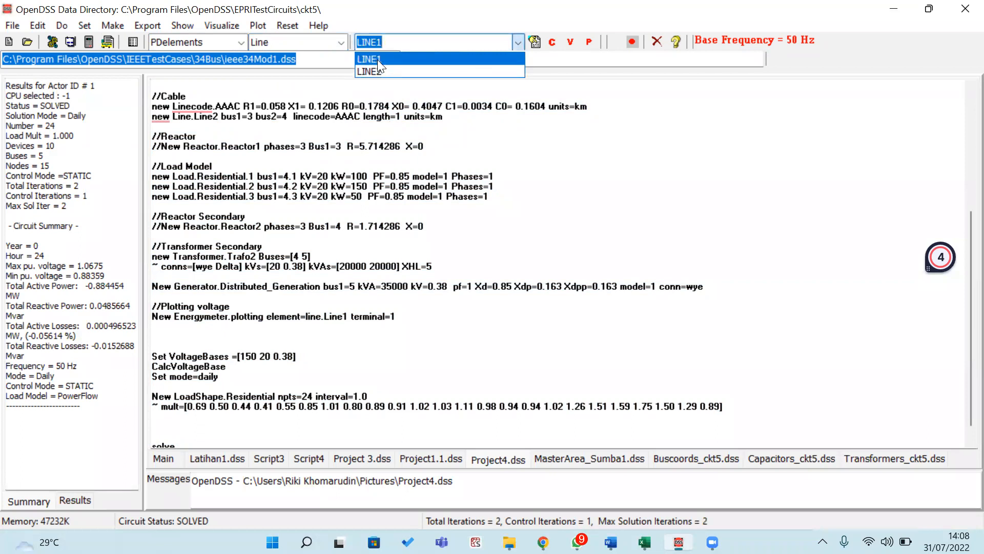
click(256, 25)
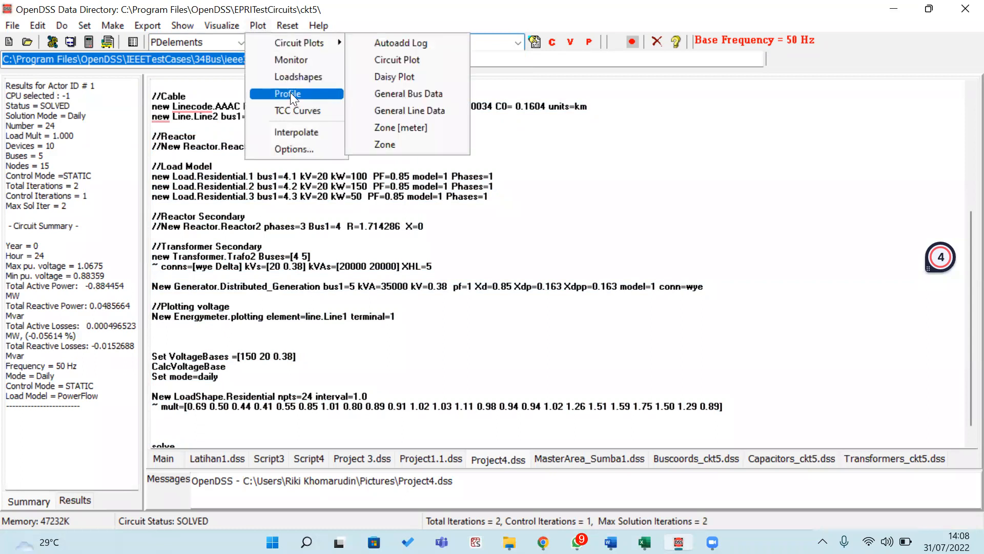
- Plot the L-N voltage profile and move its window lower on screen
click(289, 93)
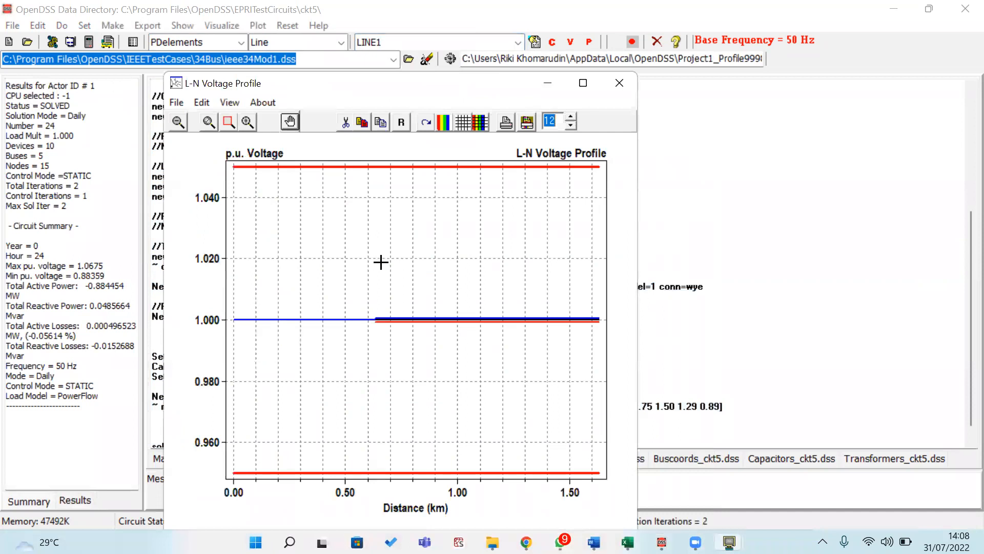
mouse_move(349, 307)
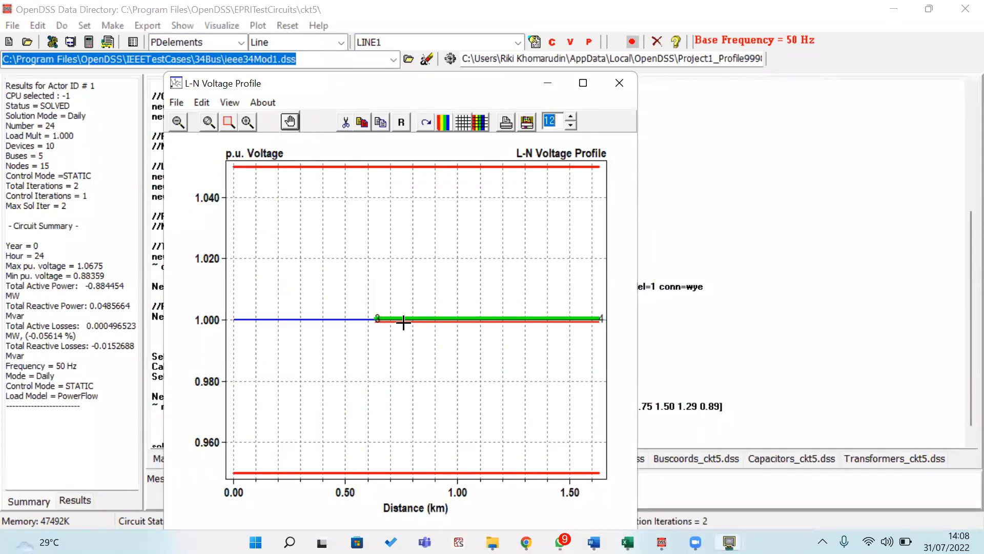
mouse_move(512, 319)
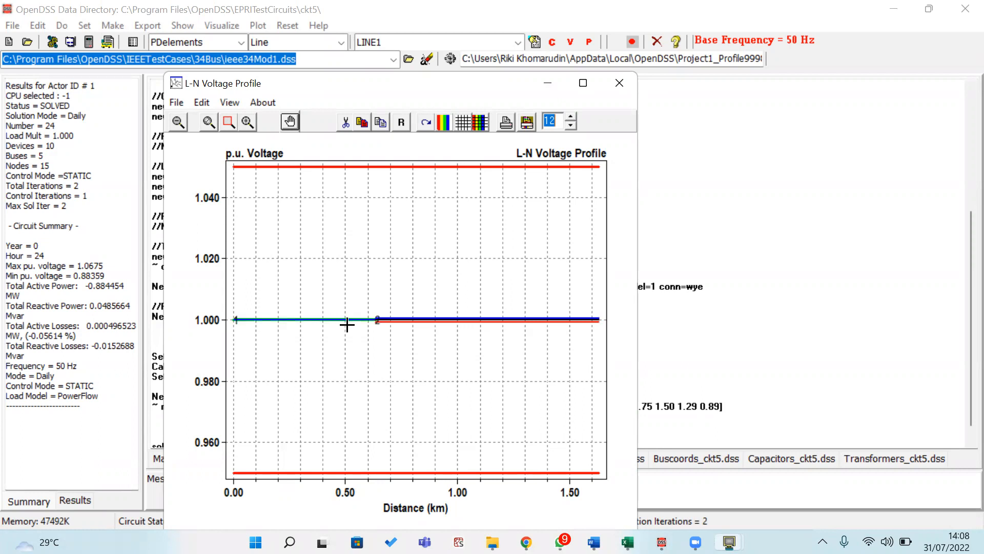
mouse_move(340, 330)
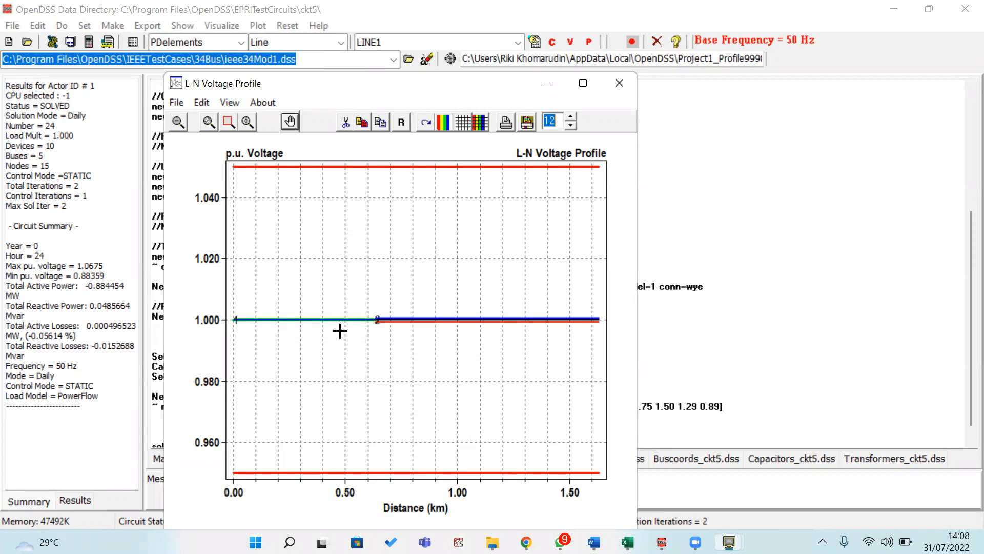
mouse_move(402, 339)
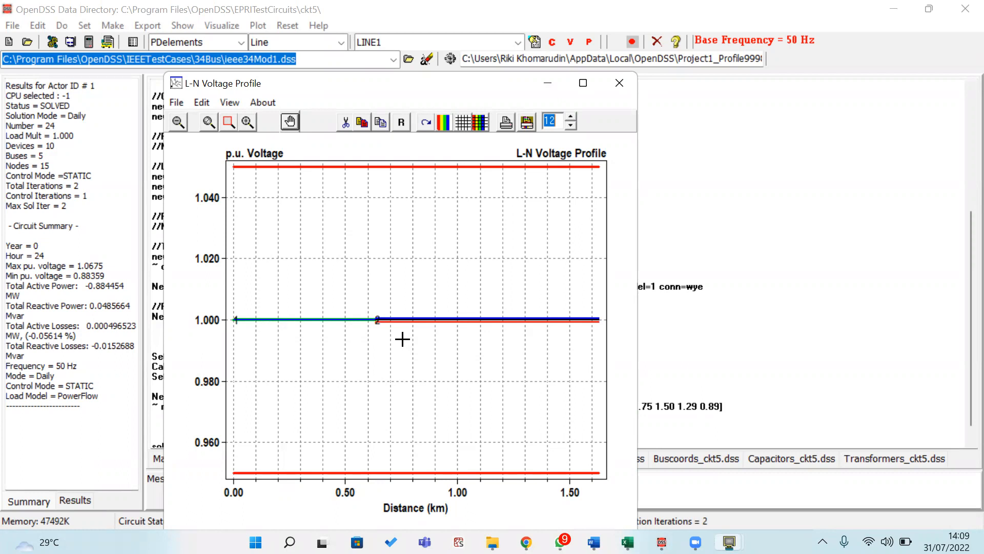
mouse_move(419, 170)
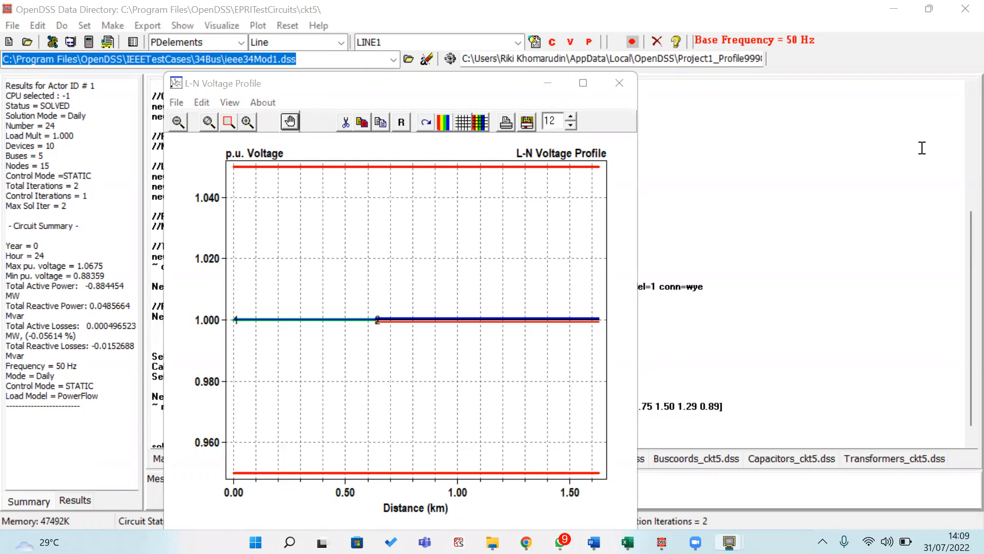
drag(395, 83, 395, 132)
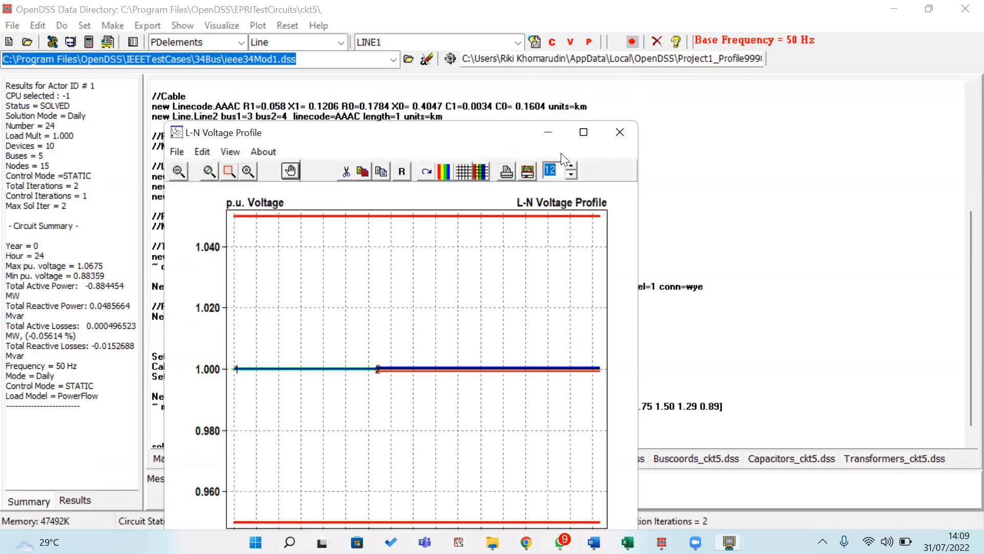
- Close the plot and point the plotting meter at Transformer.Trafo1 instead of line.Line1
click(620, 132)
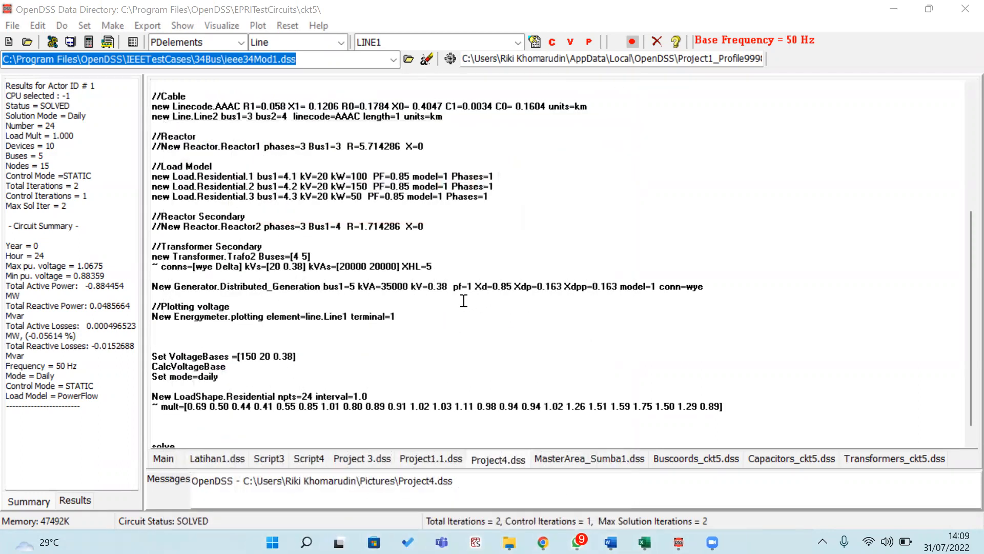
mouse_move(370, 332)
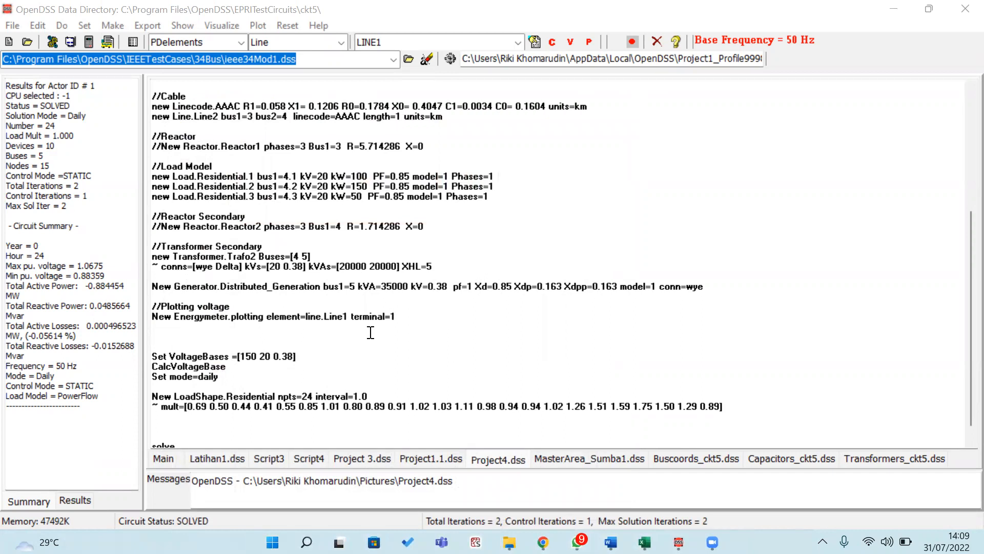
mouse_move(299, 274)
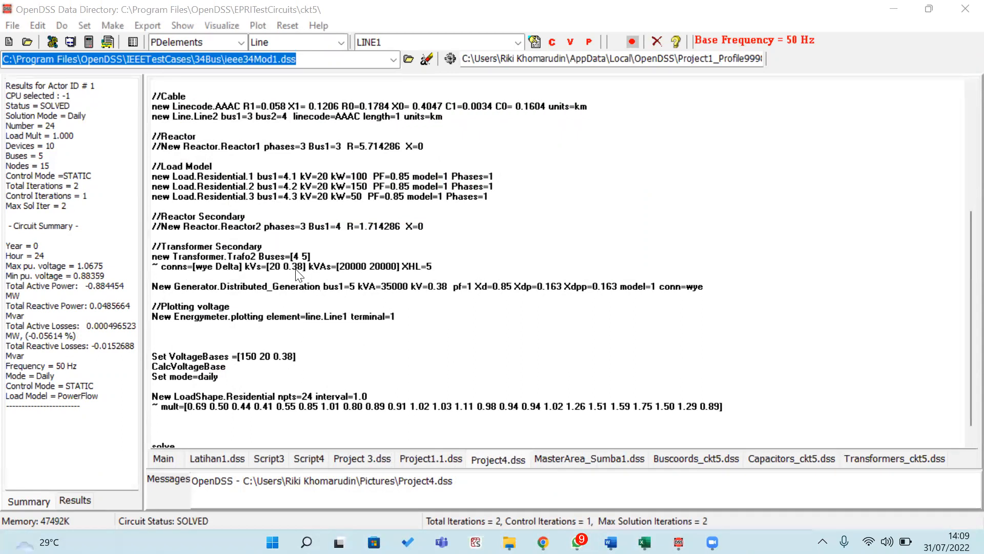
scroll(up, 3)
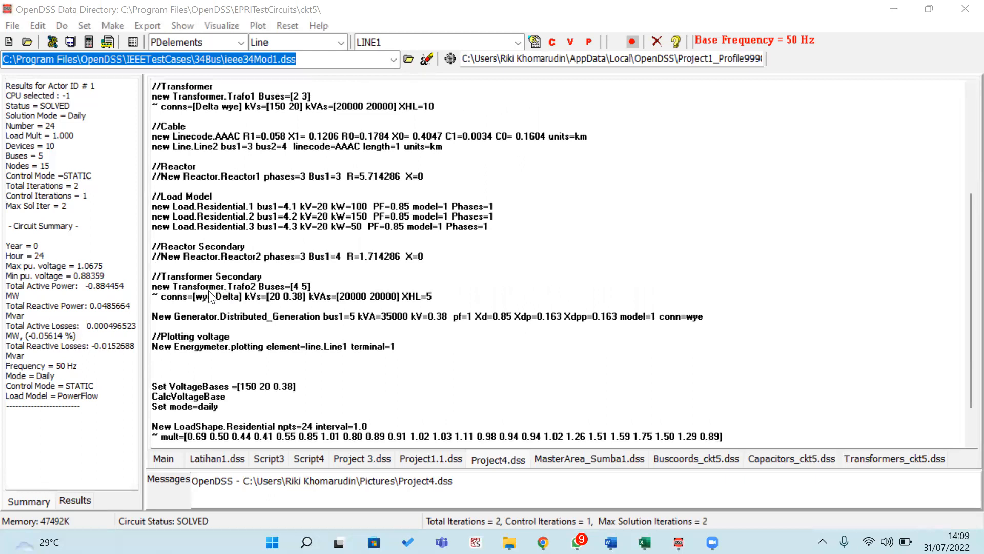
scroll(up, 3)
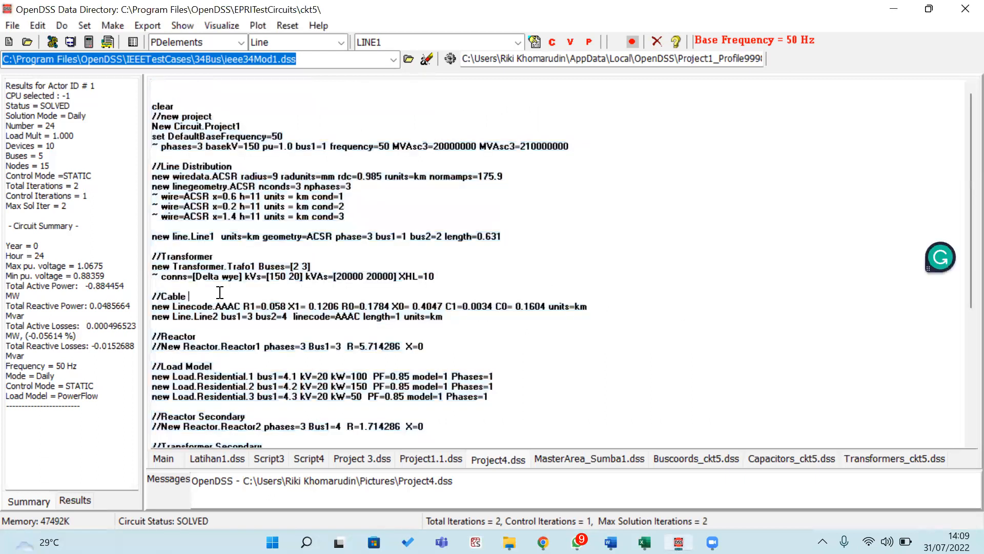
double_click(224, 266)
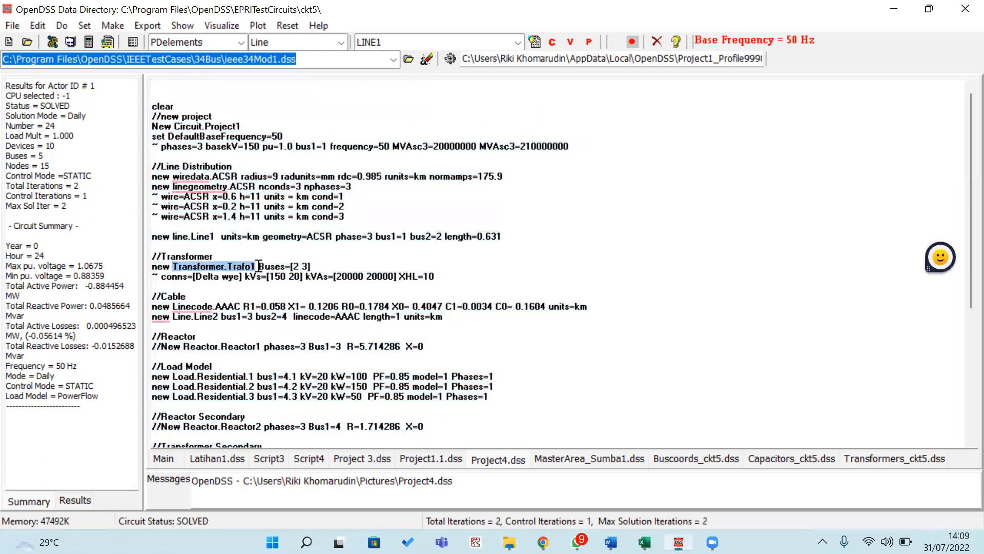
scroll(down, 3)
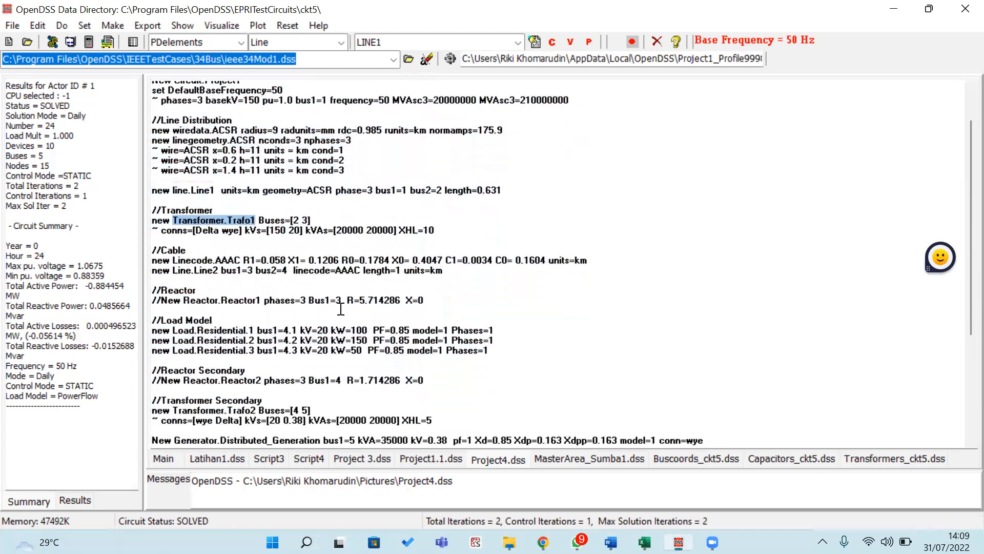
scroll(down, 3)
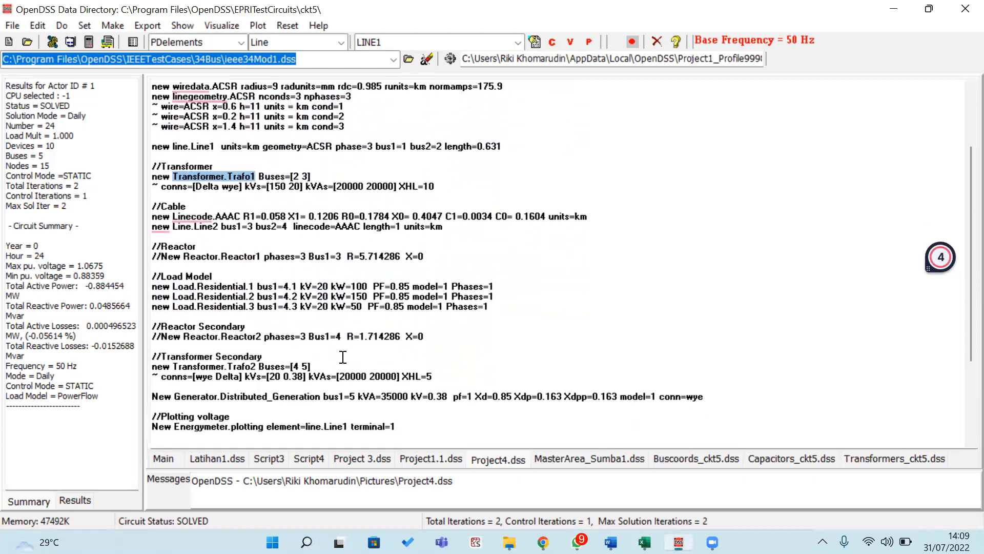
scroll(down, 3)
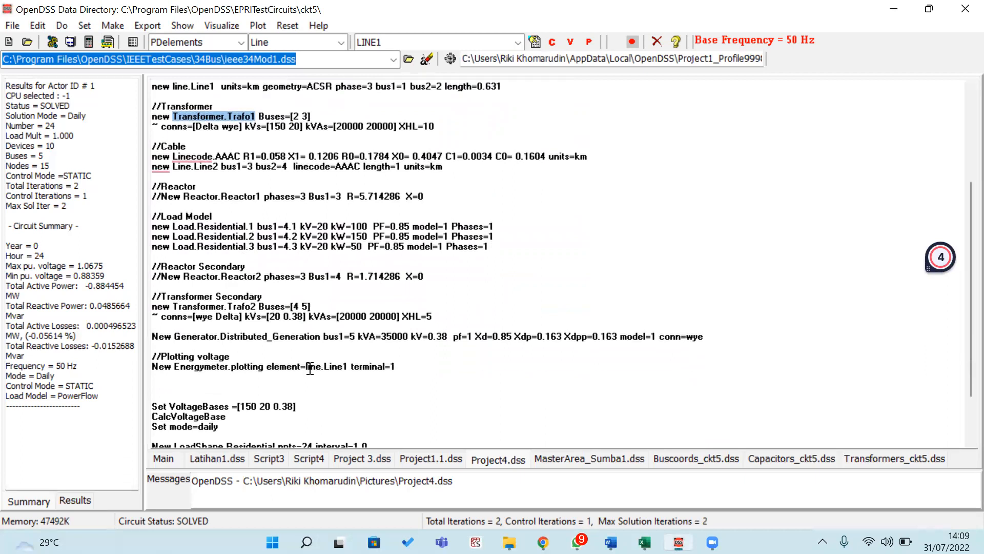
double_click(325, 366)
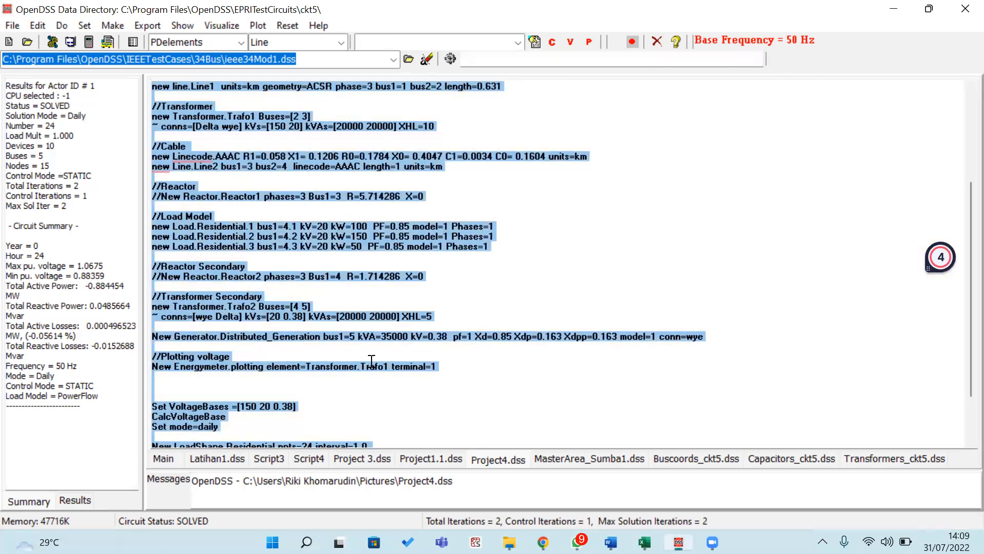
click(240, 42)
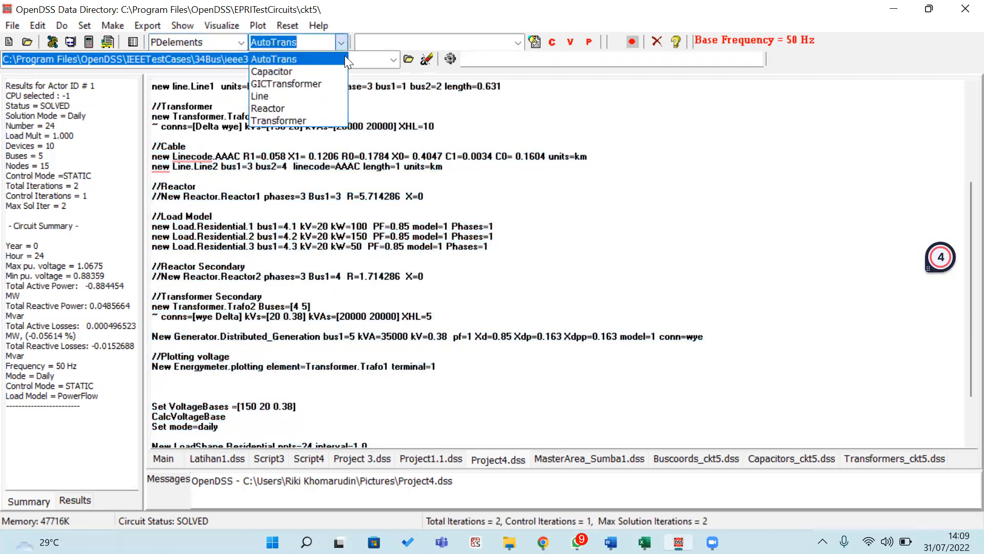
- Make Transformer TRAFO1 the active element and plot its voltage profile
click(279, 120)
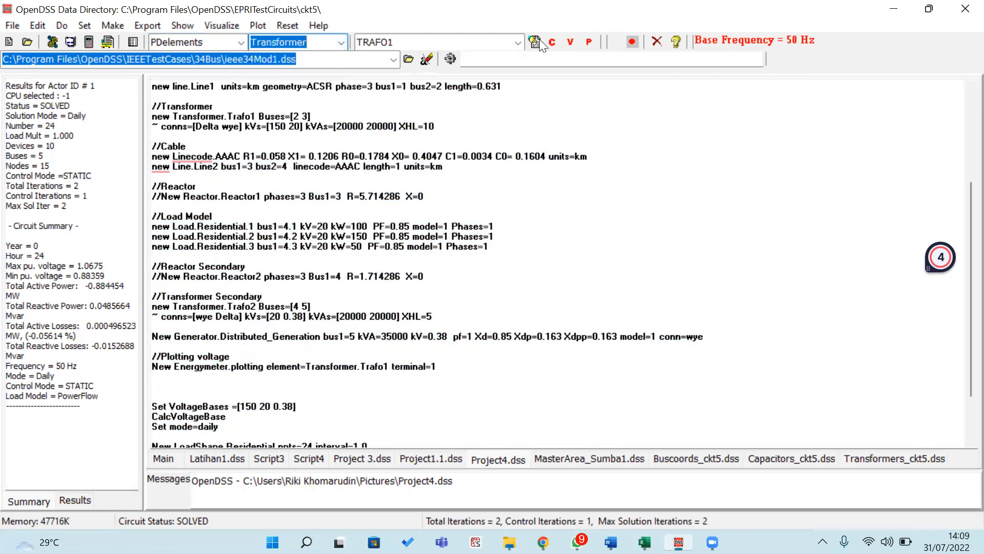
click(257, 25)
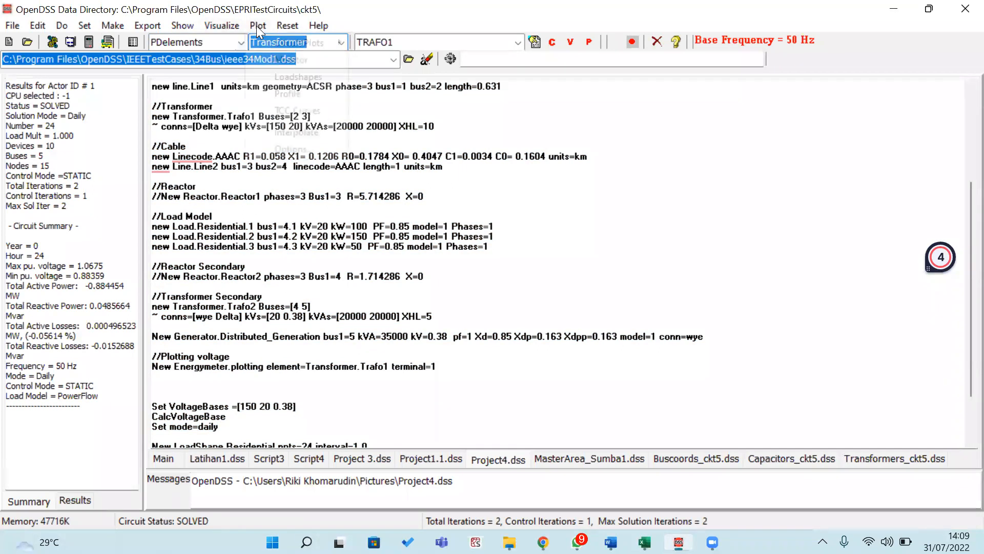
click(258, 25)
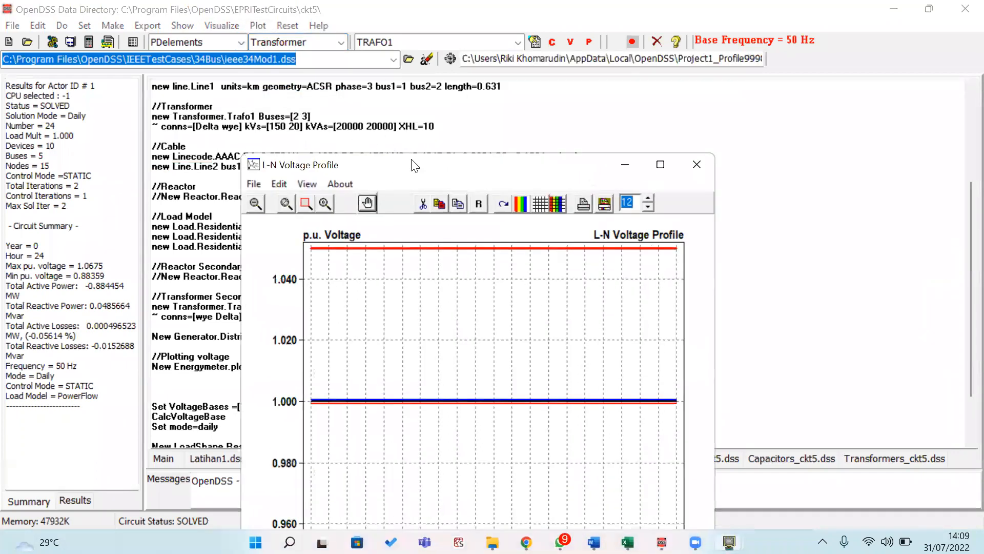
- Reposition the transformer voltage profile window twice, then close it
drag(414, 165, 414, 76)
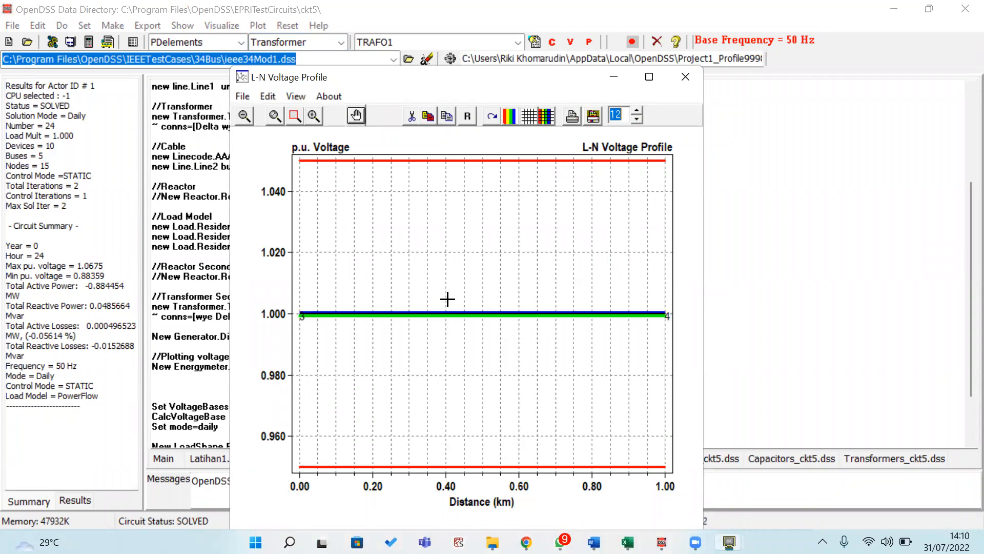
mouse_move(344, 88)
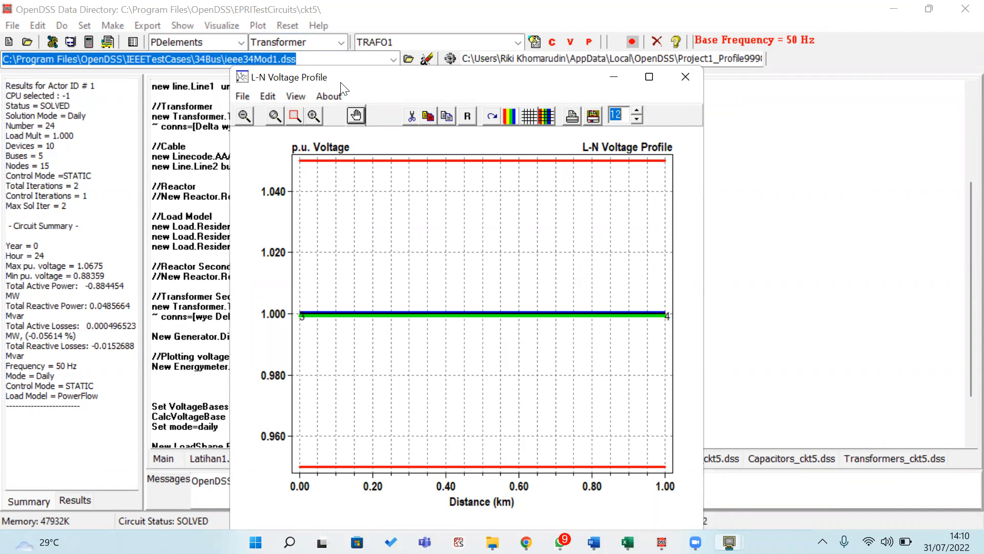
drag(286, 77, 254, 129)
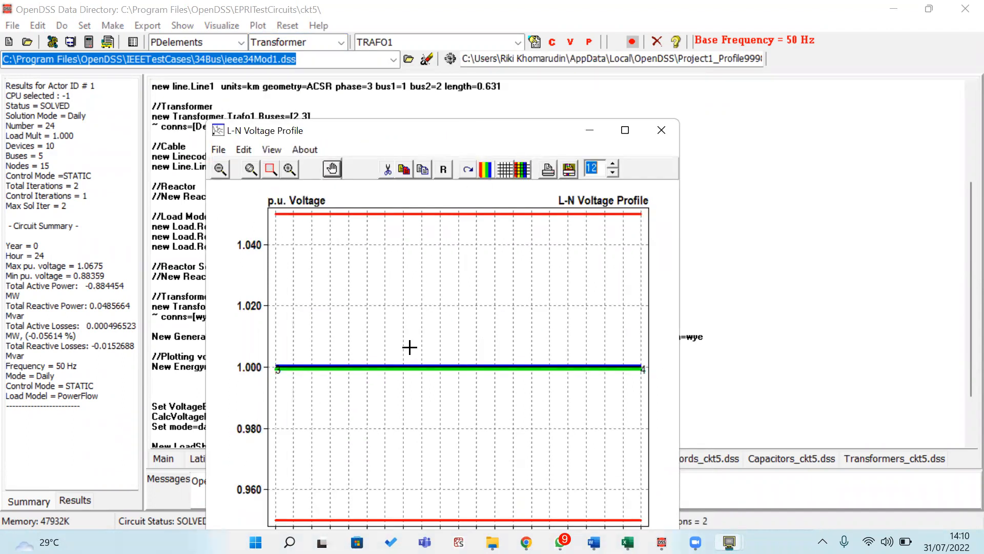
mouse_move(375, 344)
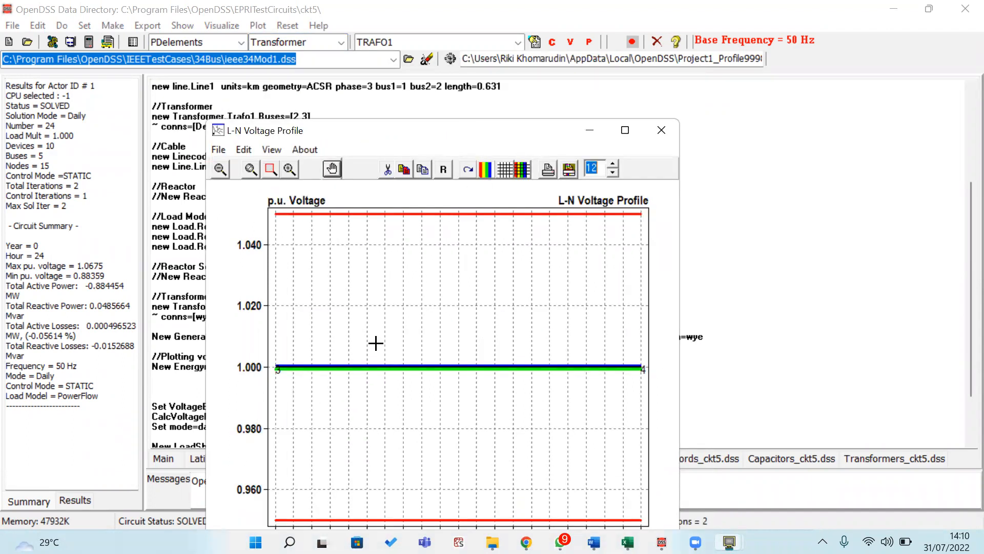
mouse_move(383, 293)
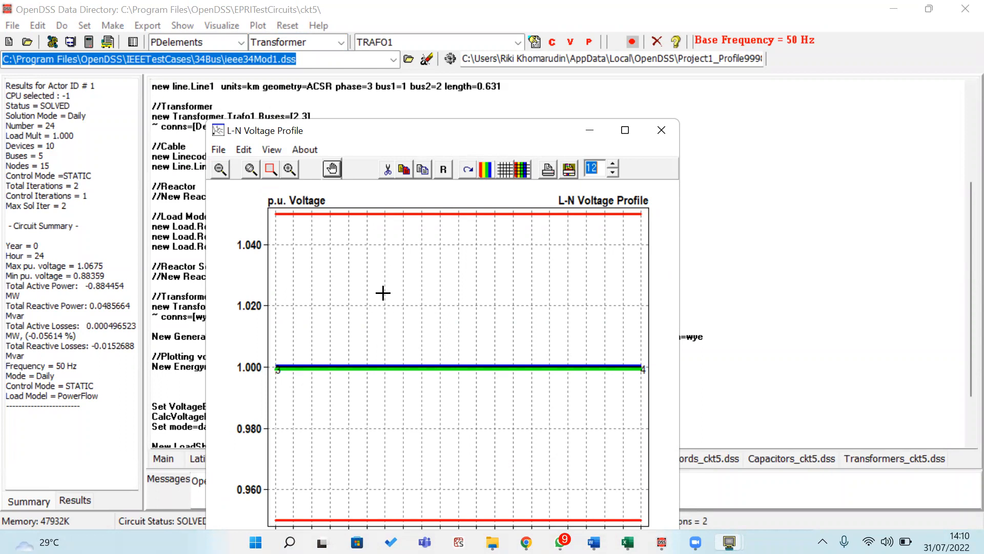
mouse_move(473, 177)
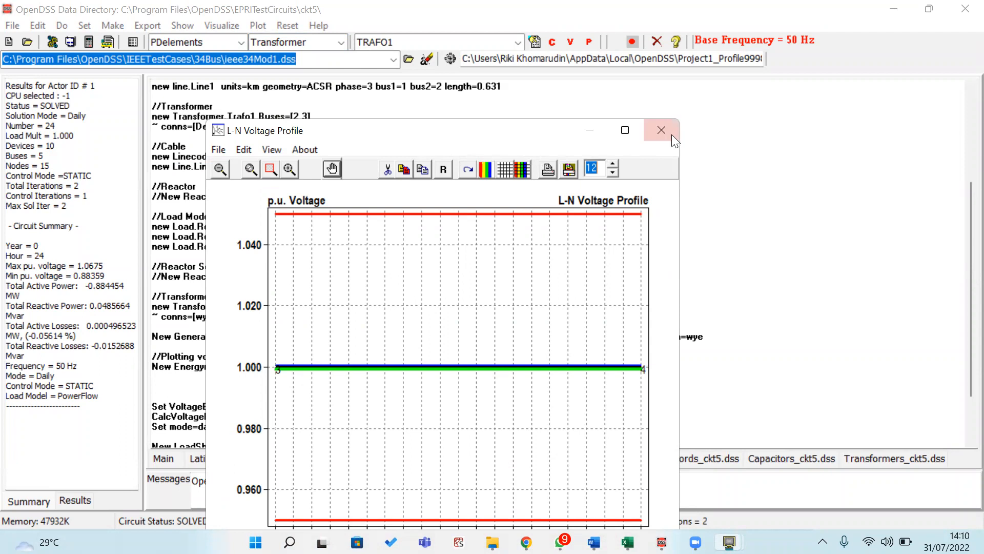
click(661, 130)
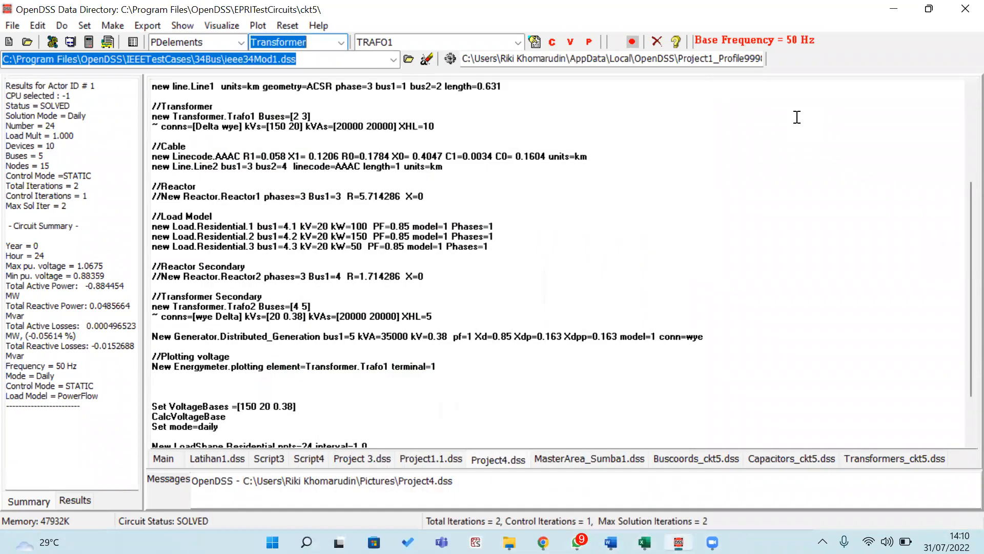
mouse_move(708, 180)
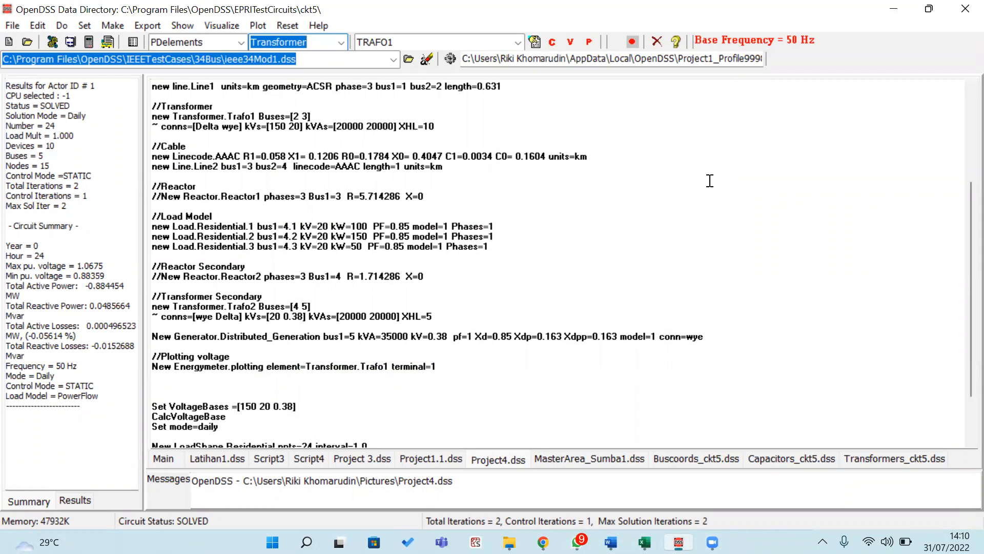
mouse_move(909, 115)
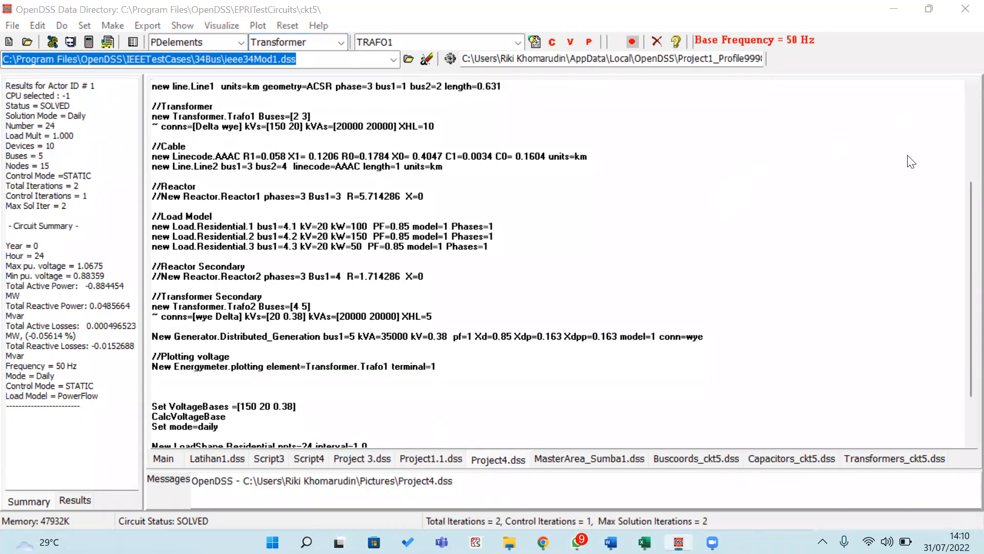
mouse_move(559, 236)
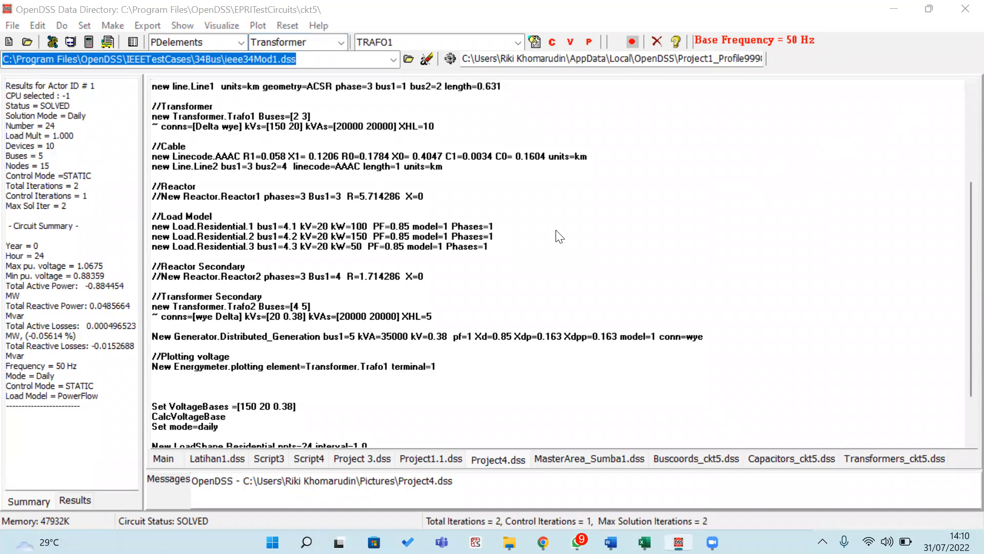